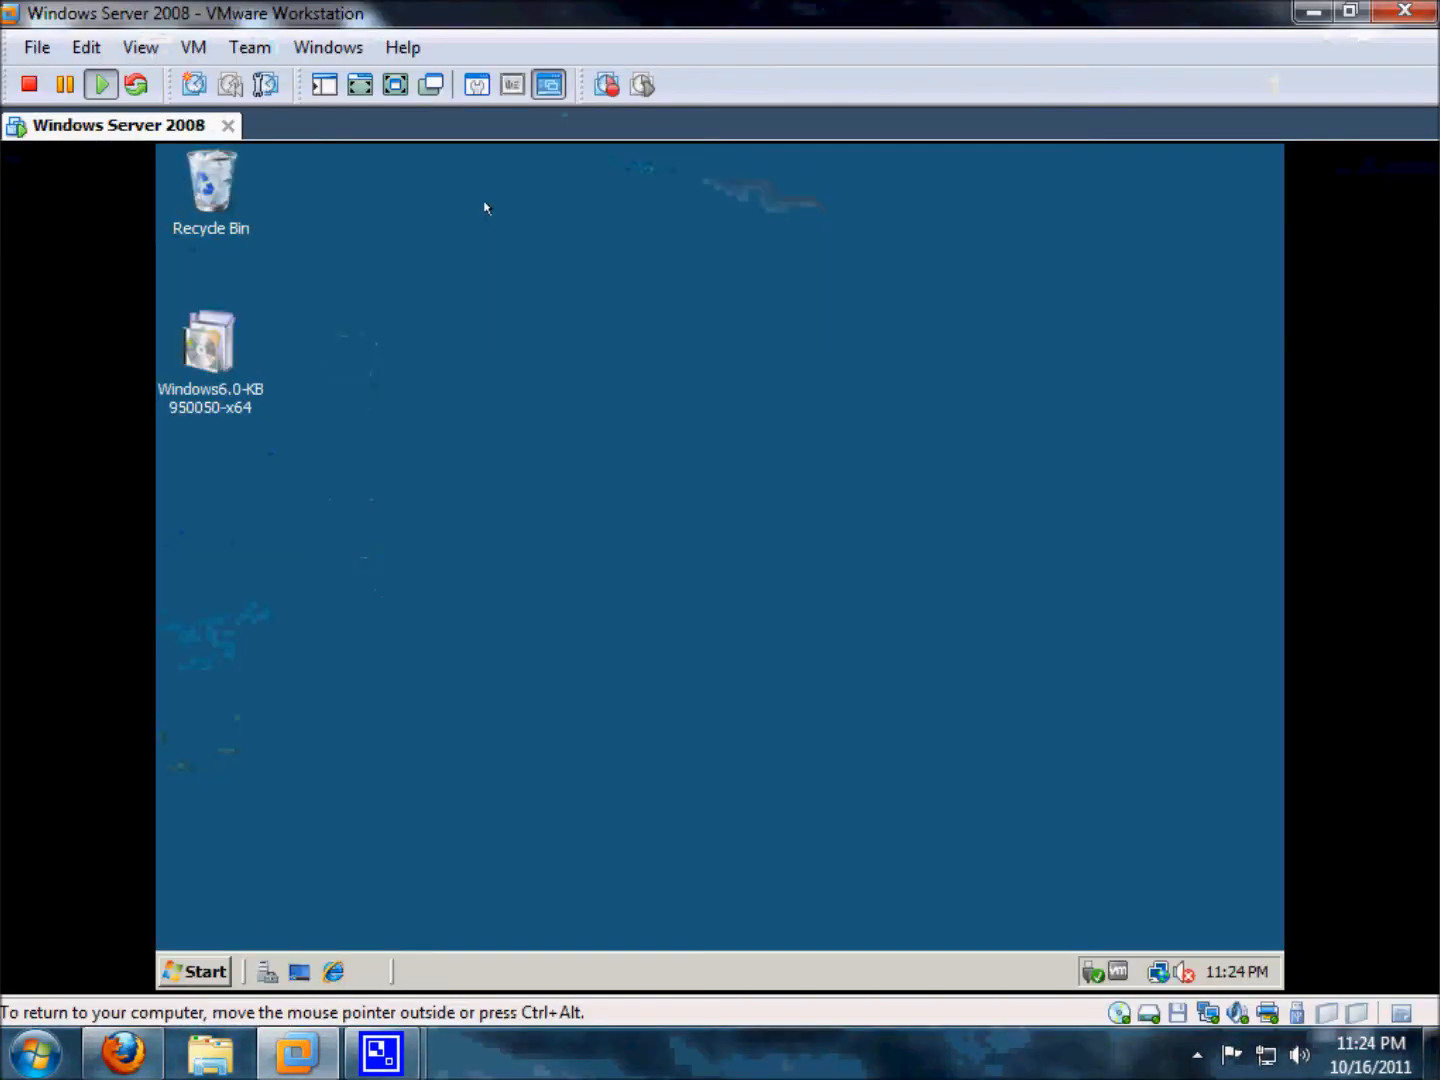
mouse_move(360, 598)
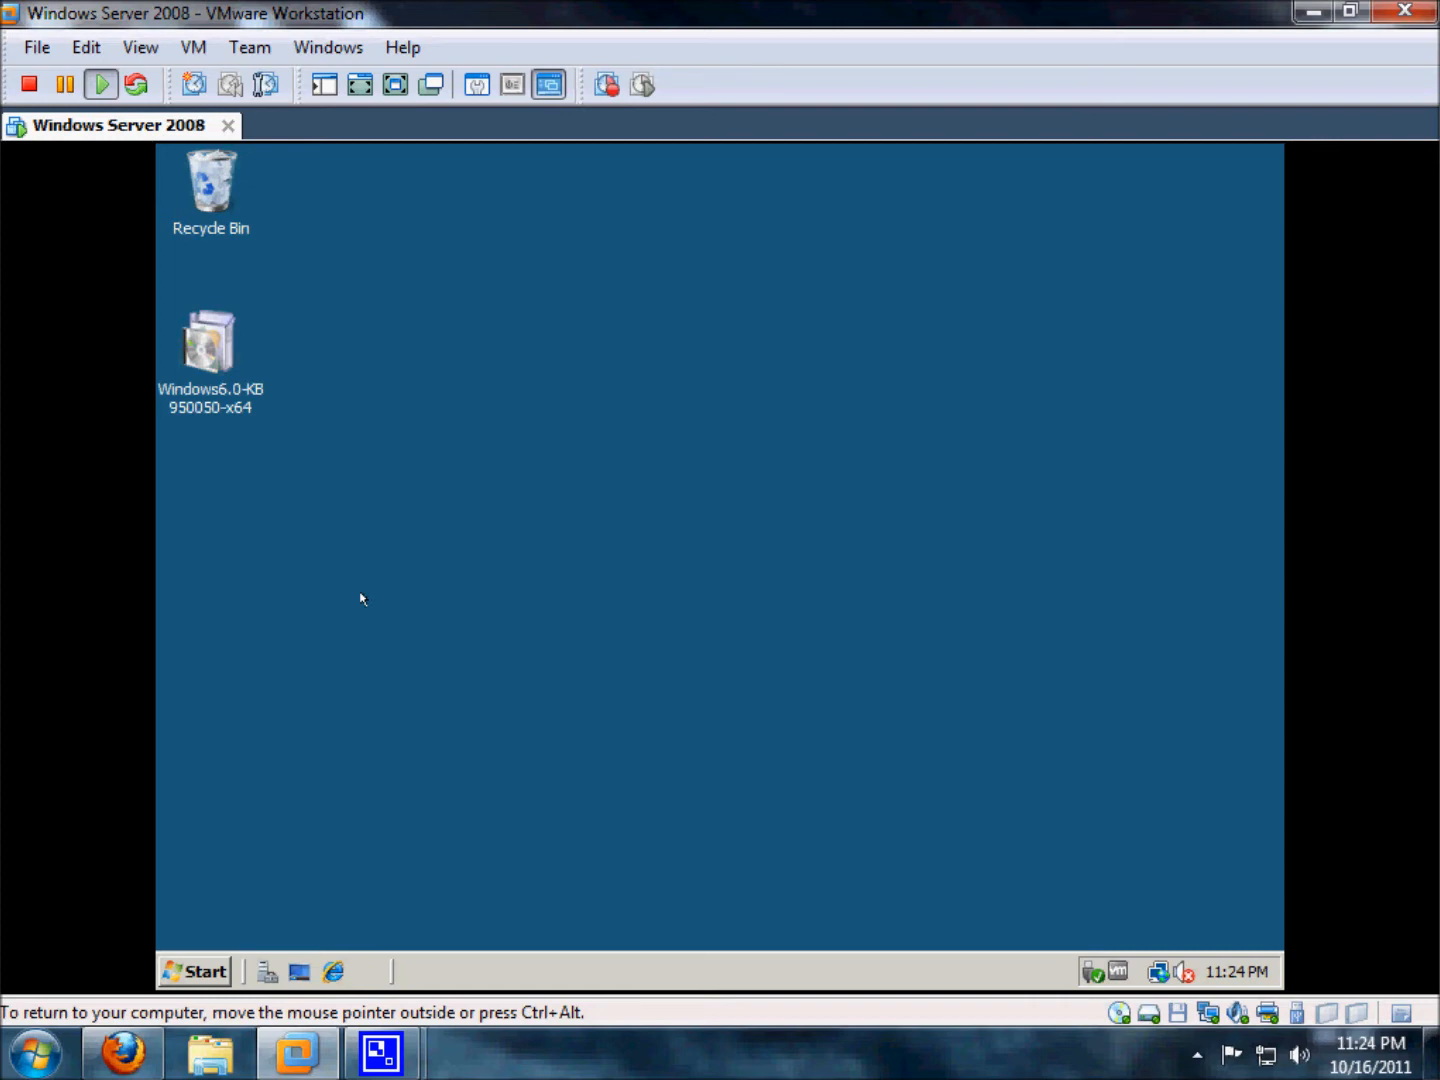
mouse_move(355, 598)
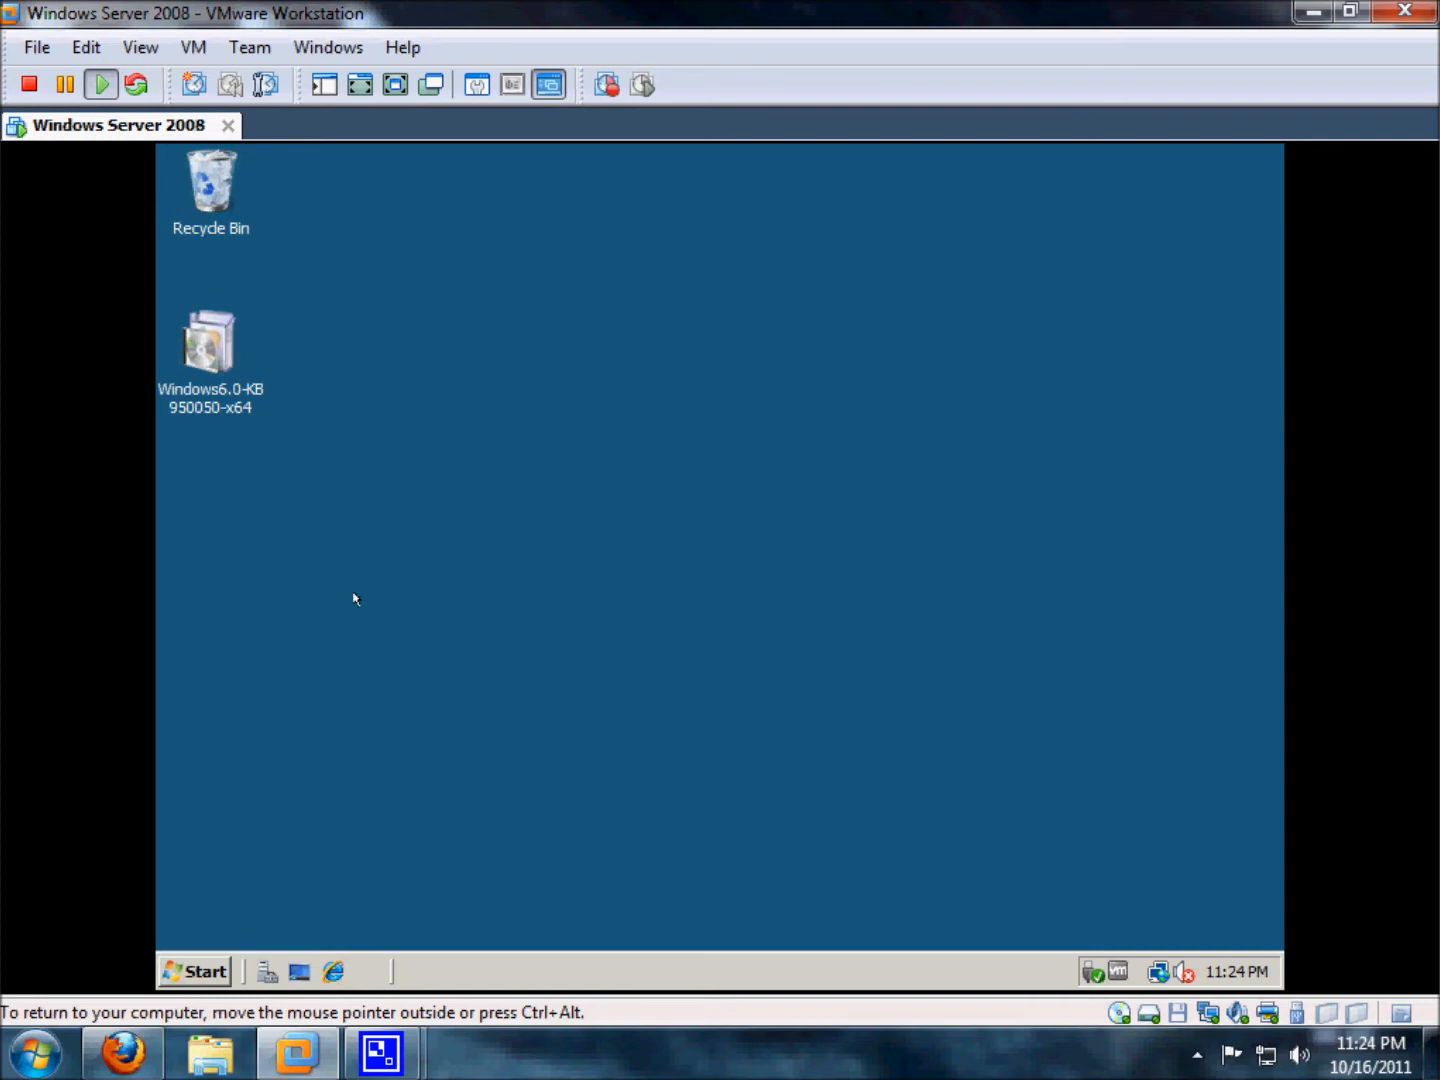
Launch Hyper-V Manager from Administrative Tools in the guest and approve the UAC prompt.
click(194, 971)
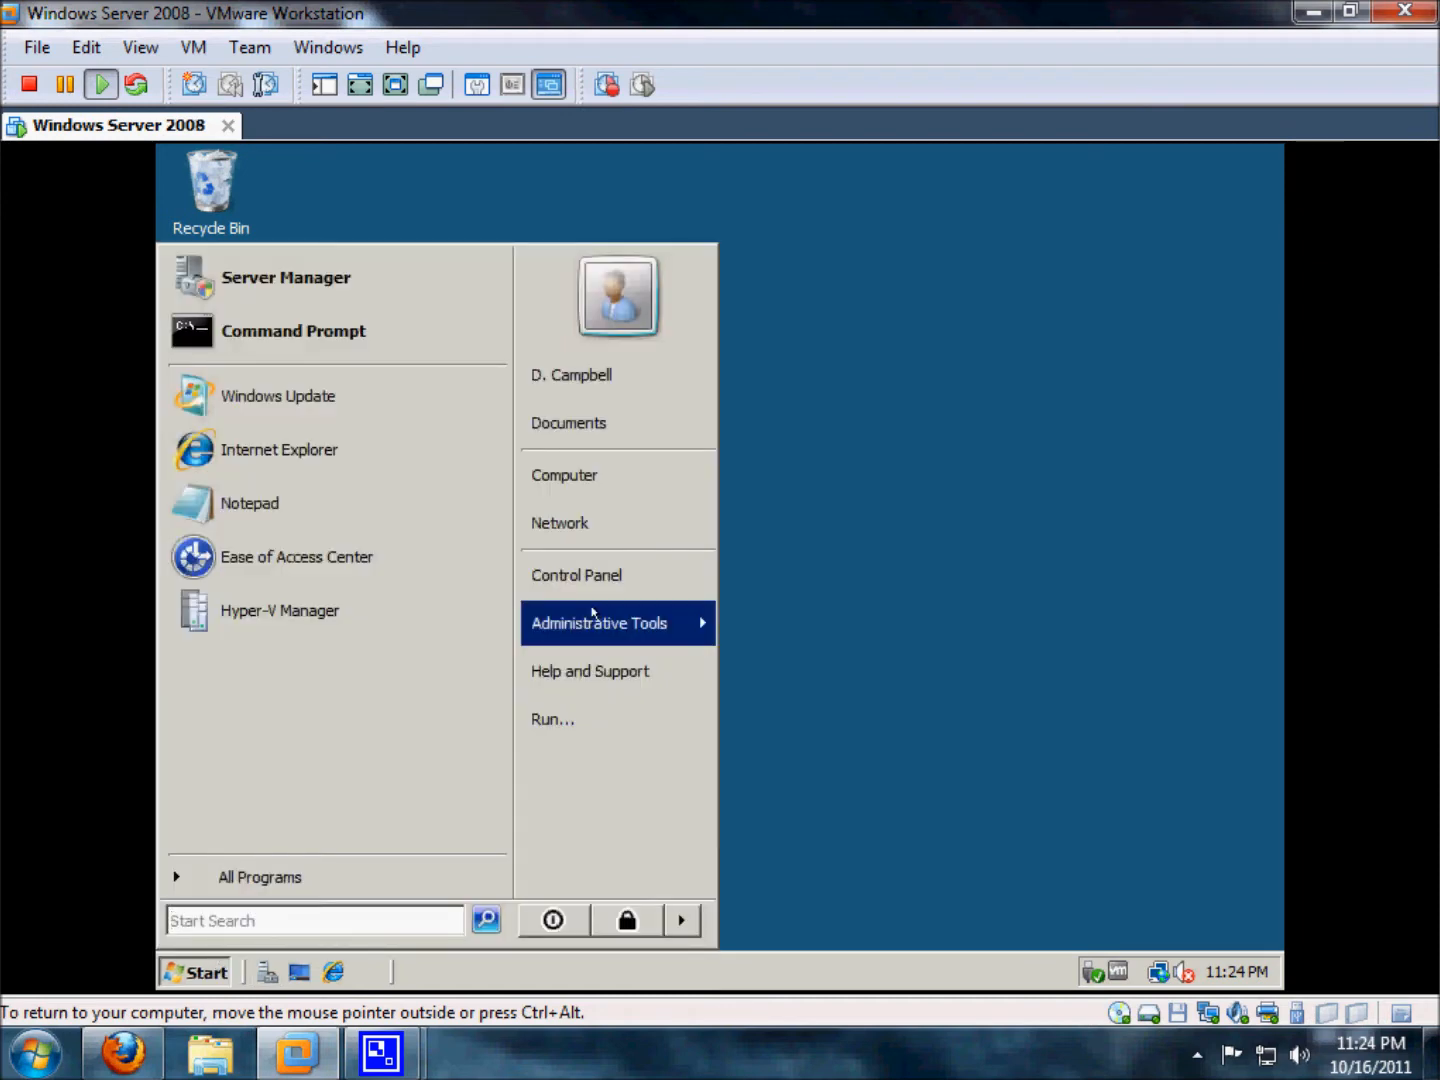
click(600, 622)
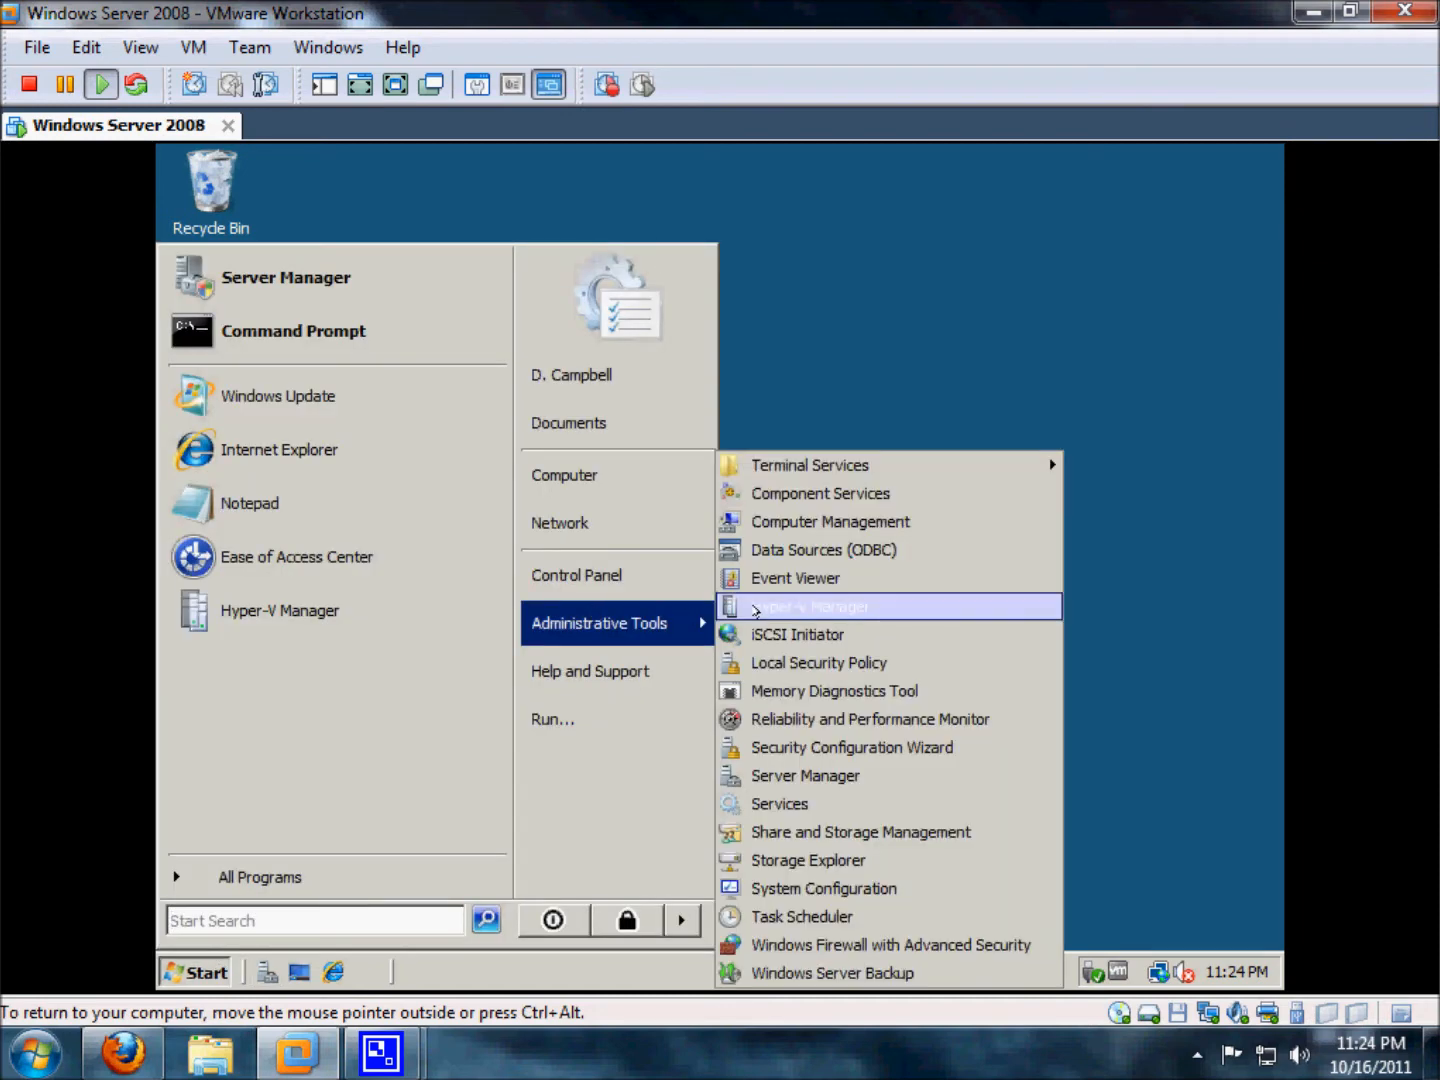
click(810, 606)
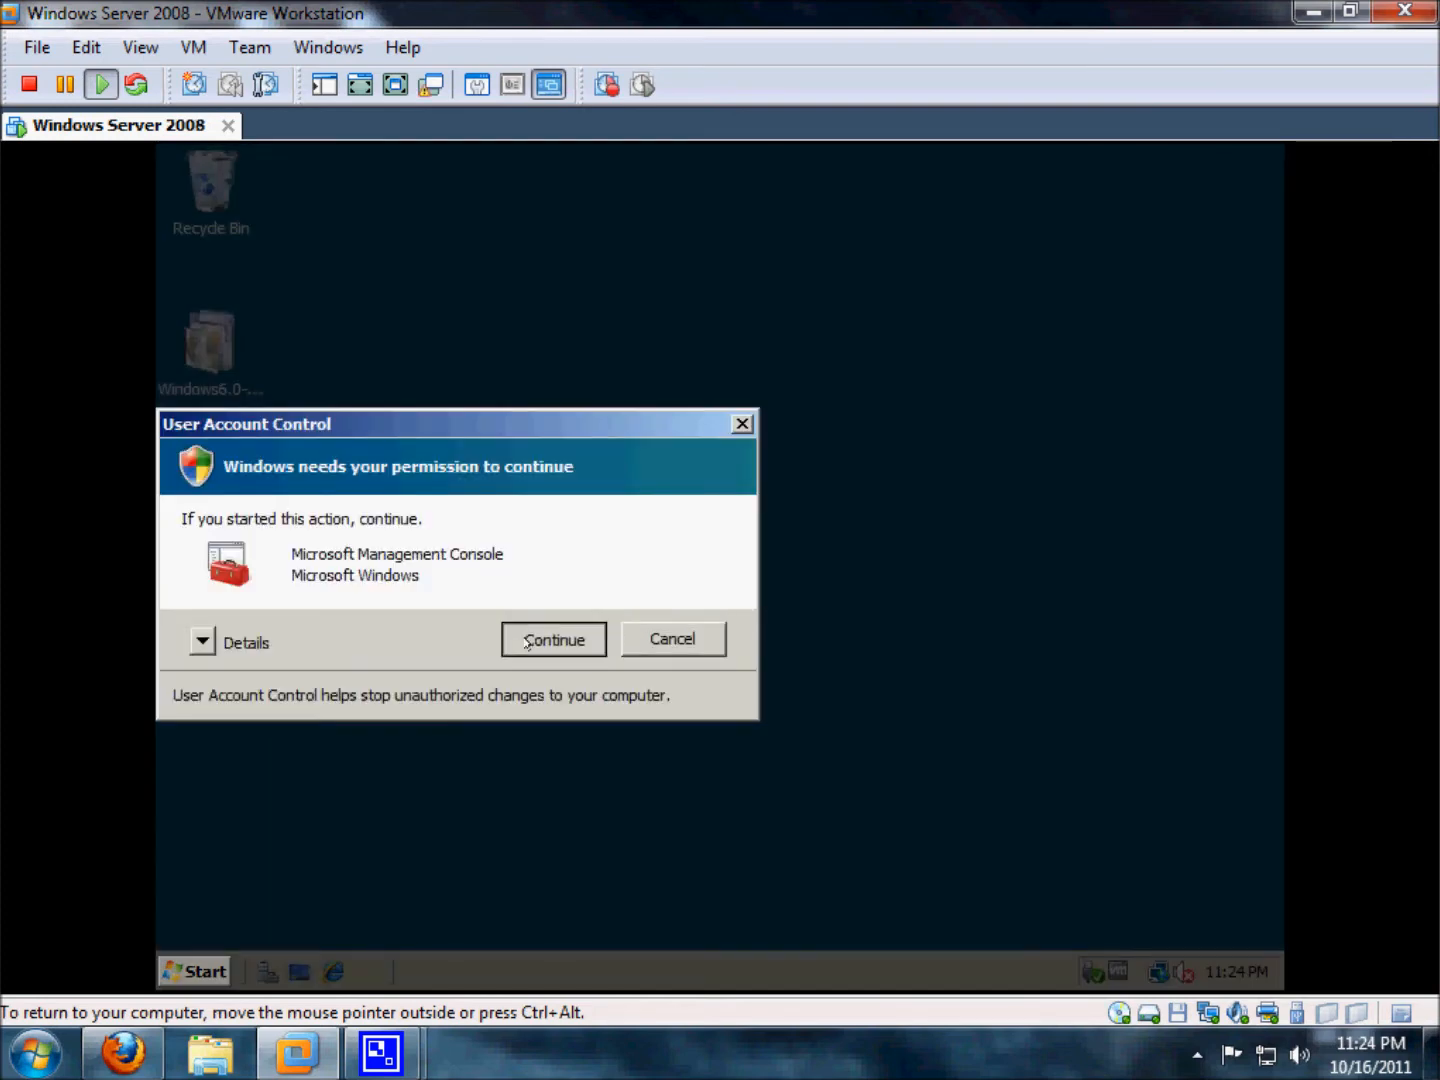
click(553, 639)
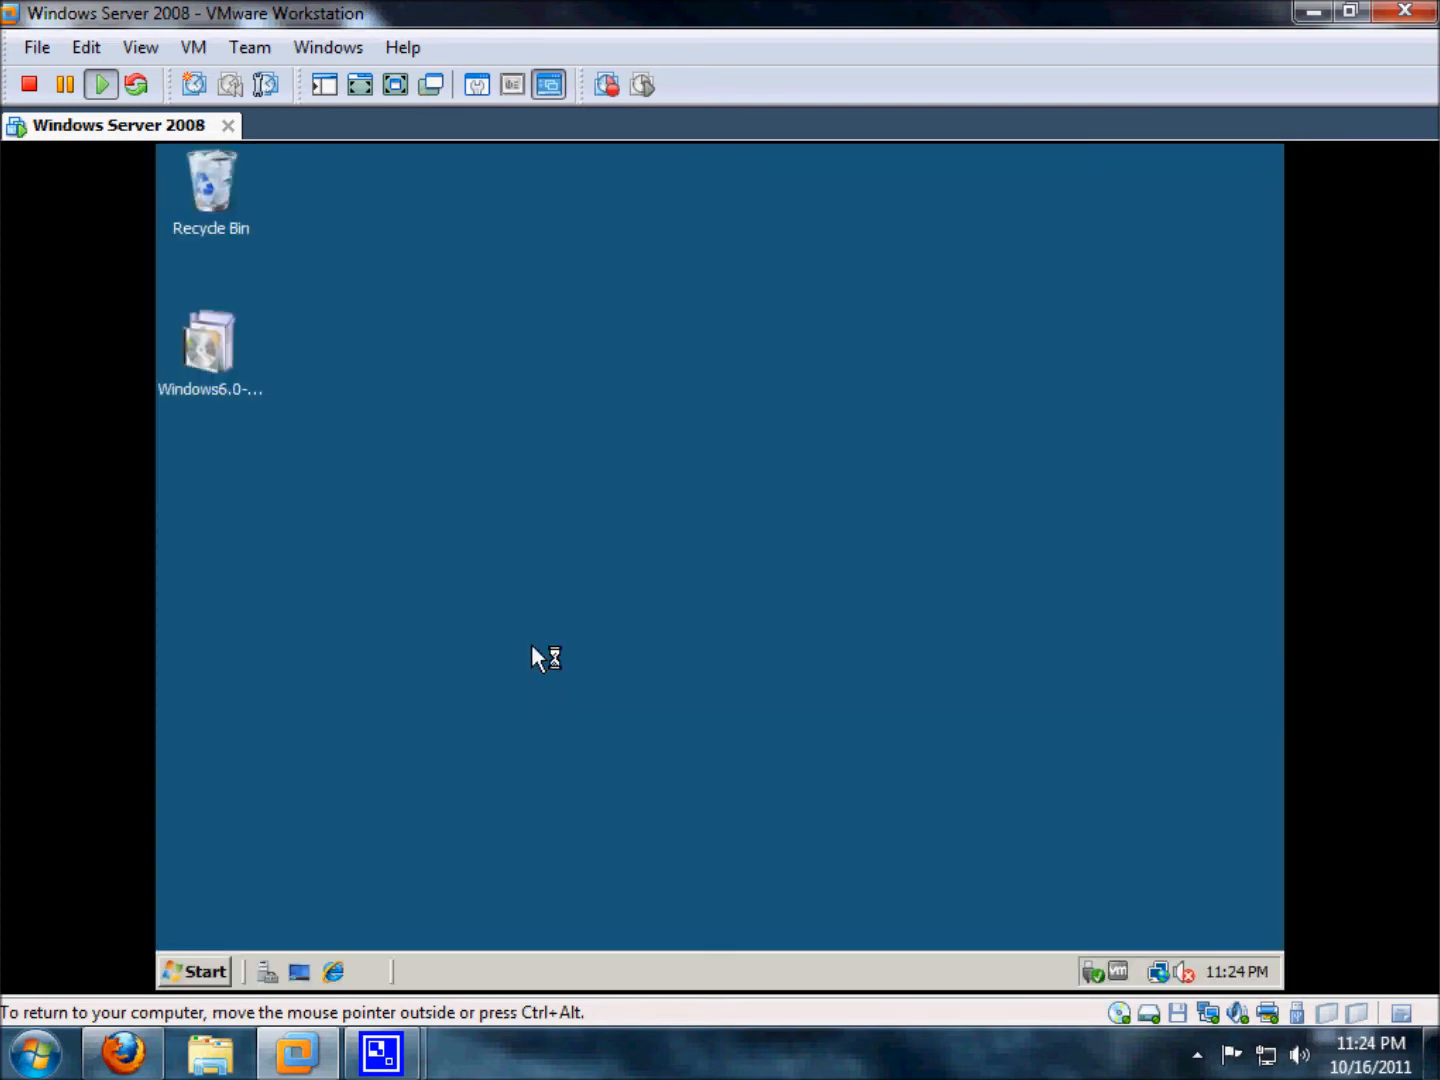
mouse_move(540, 657)
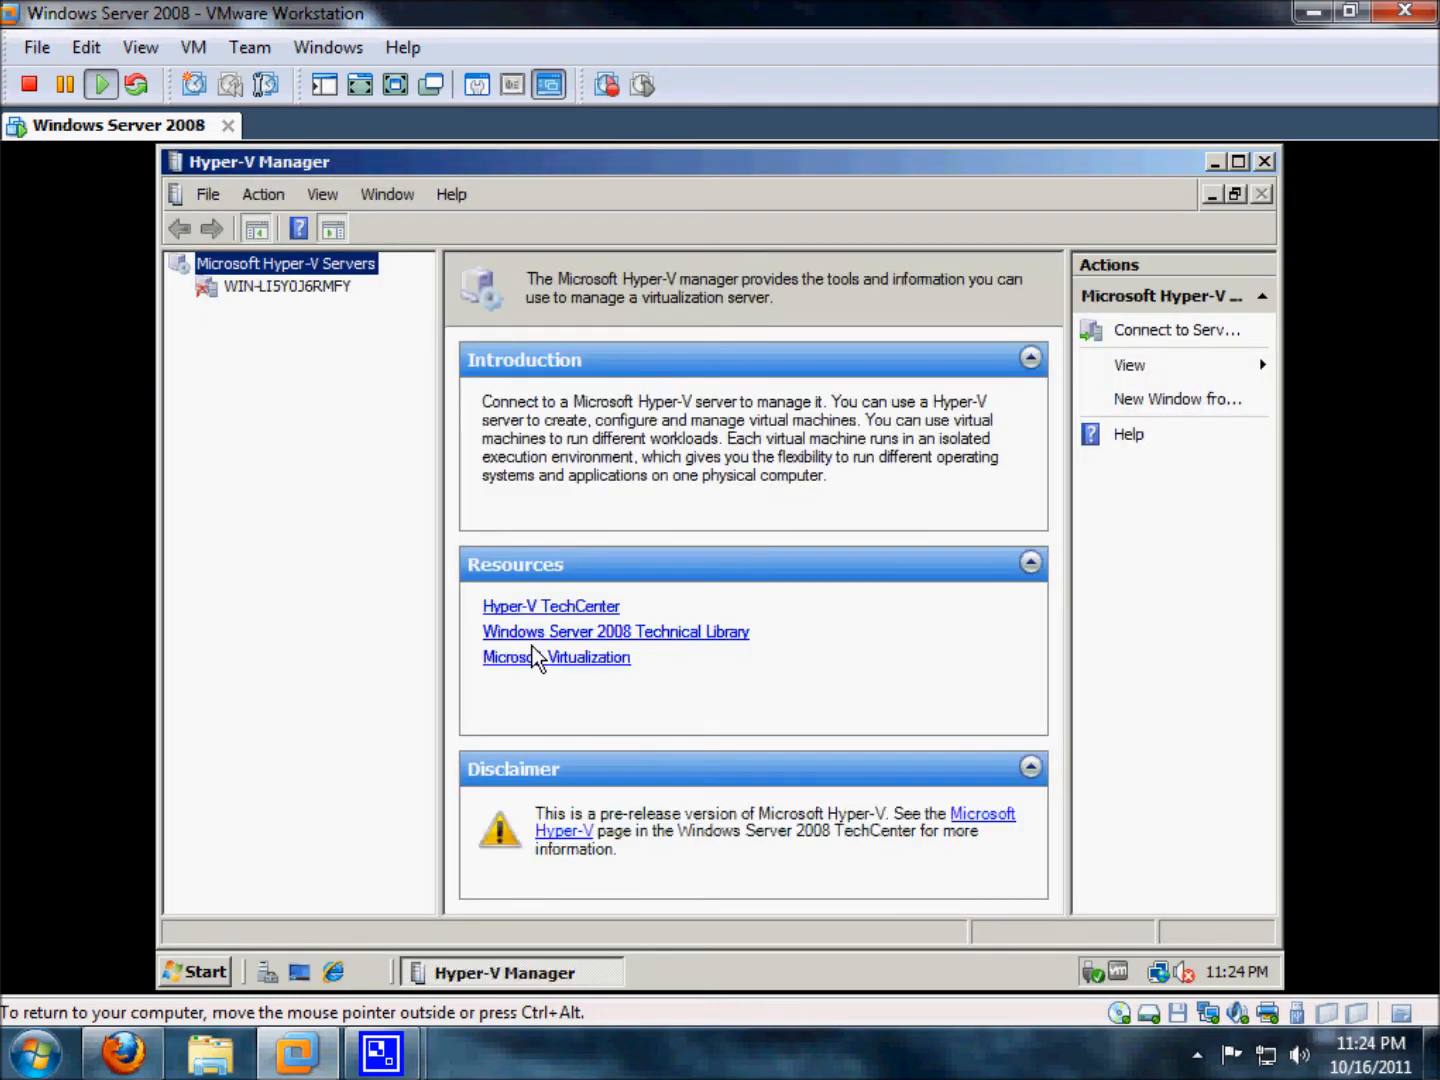
mouse_move(540, 658)
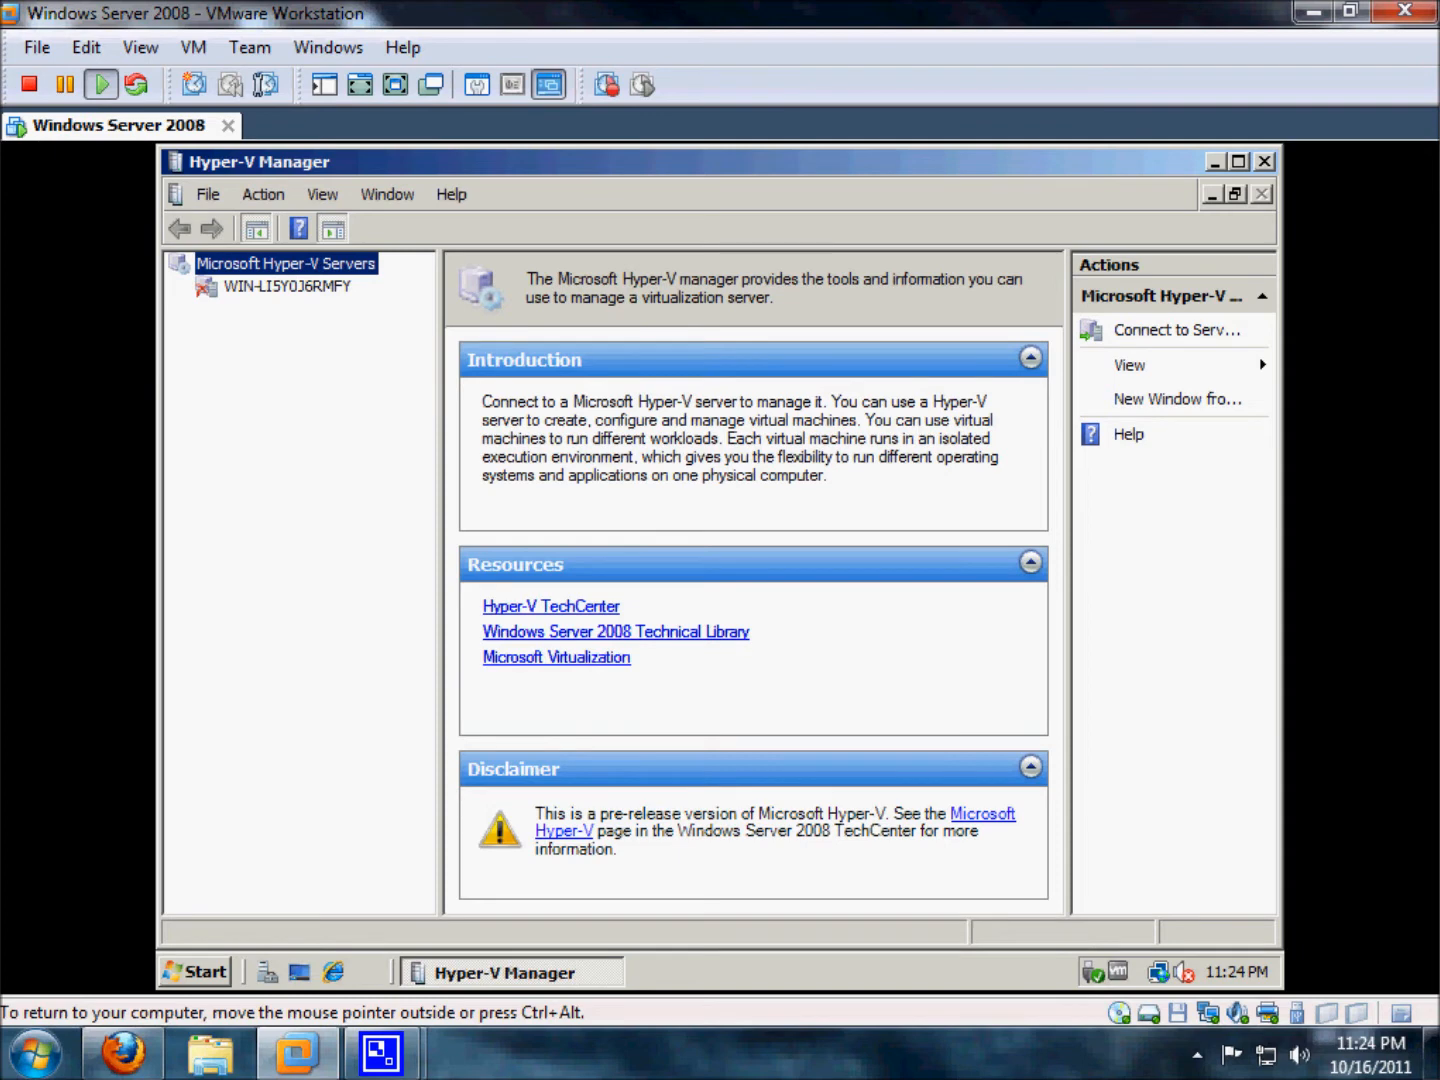
Connect Hyper-V Manager to the local computer via Connect to Server.
click(1178, 330)
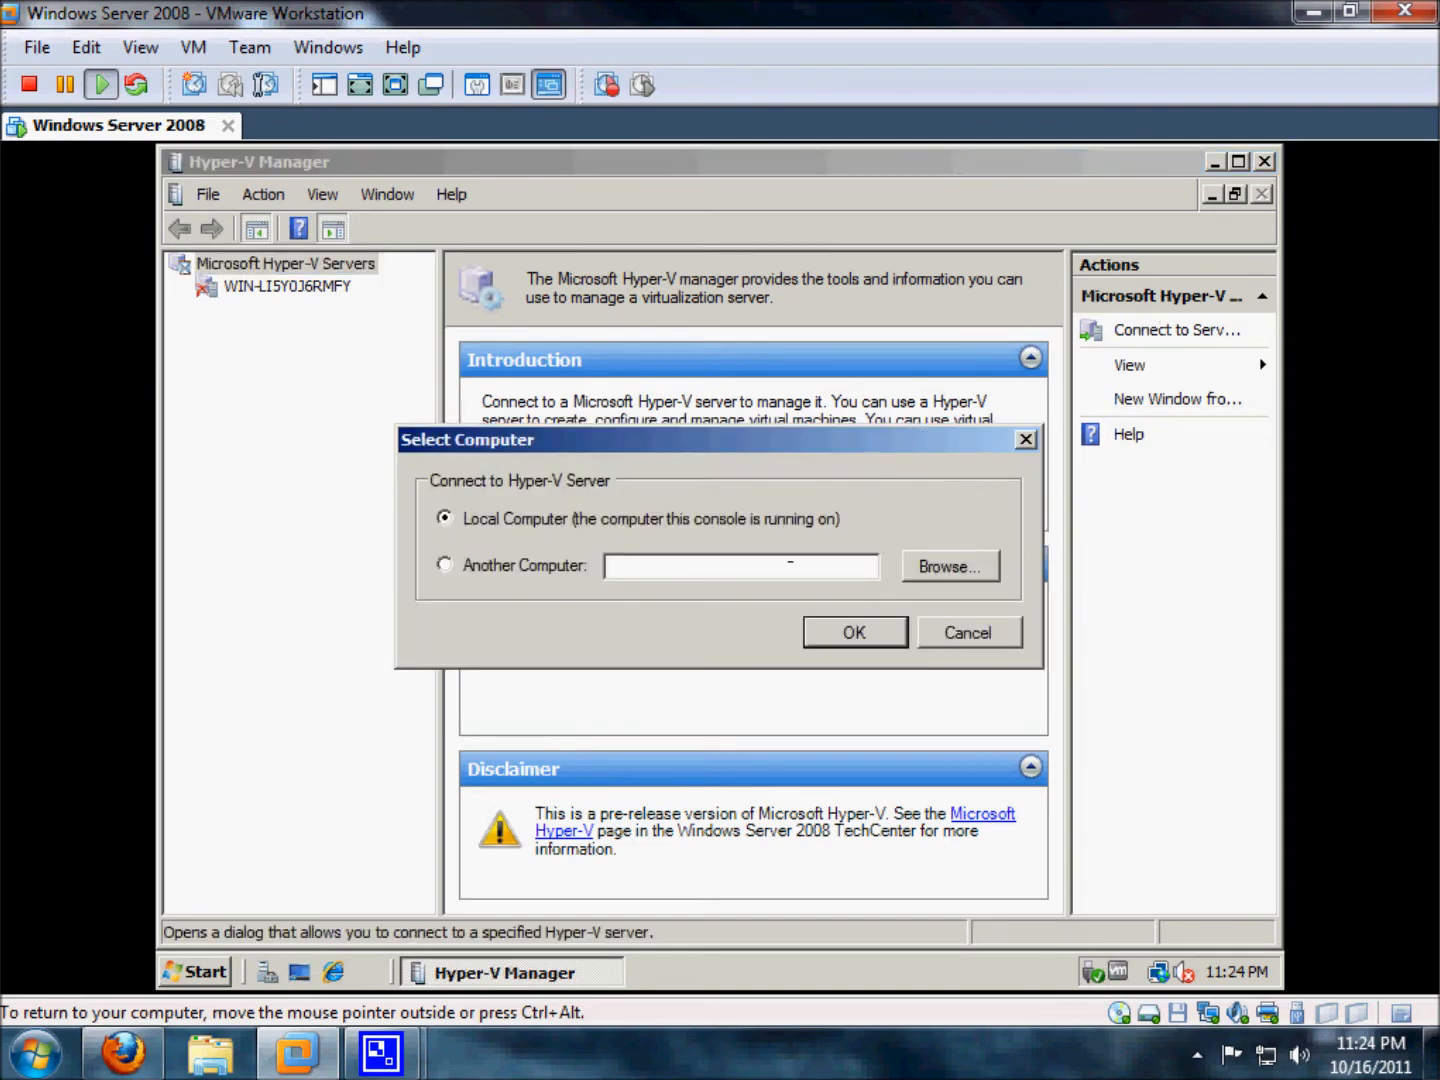
click(853, 632)
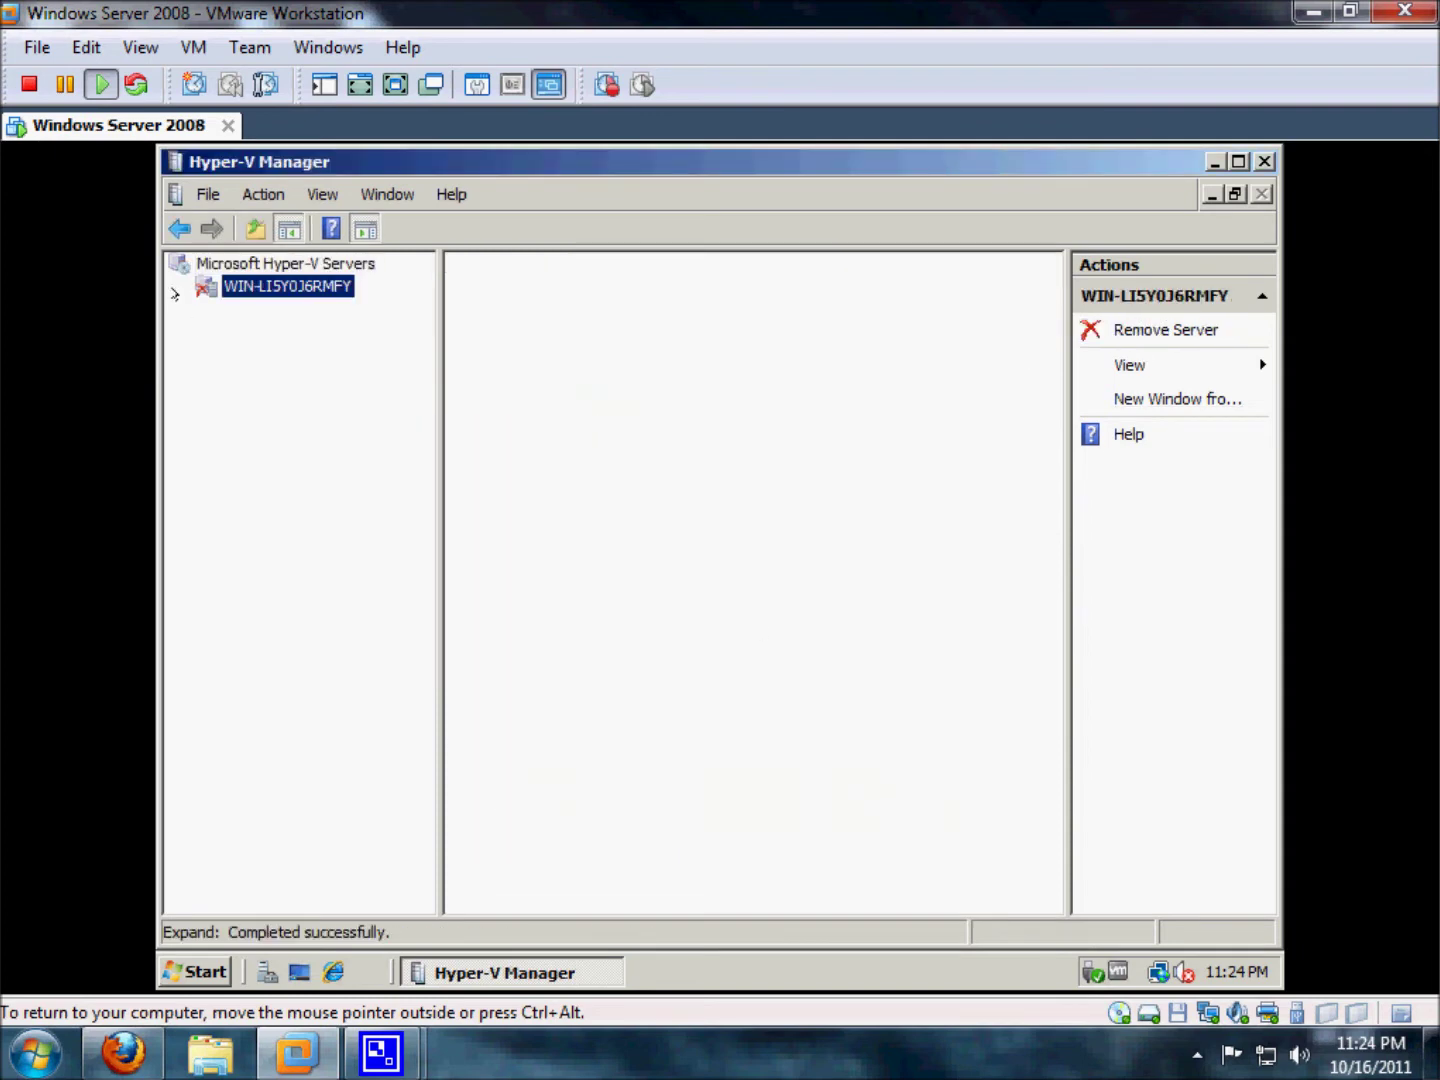
Select the WIN-LI5Y0J6RMFY server node to show its Virtual Machines, Snapshots and Details panes.
click(287, 286)
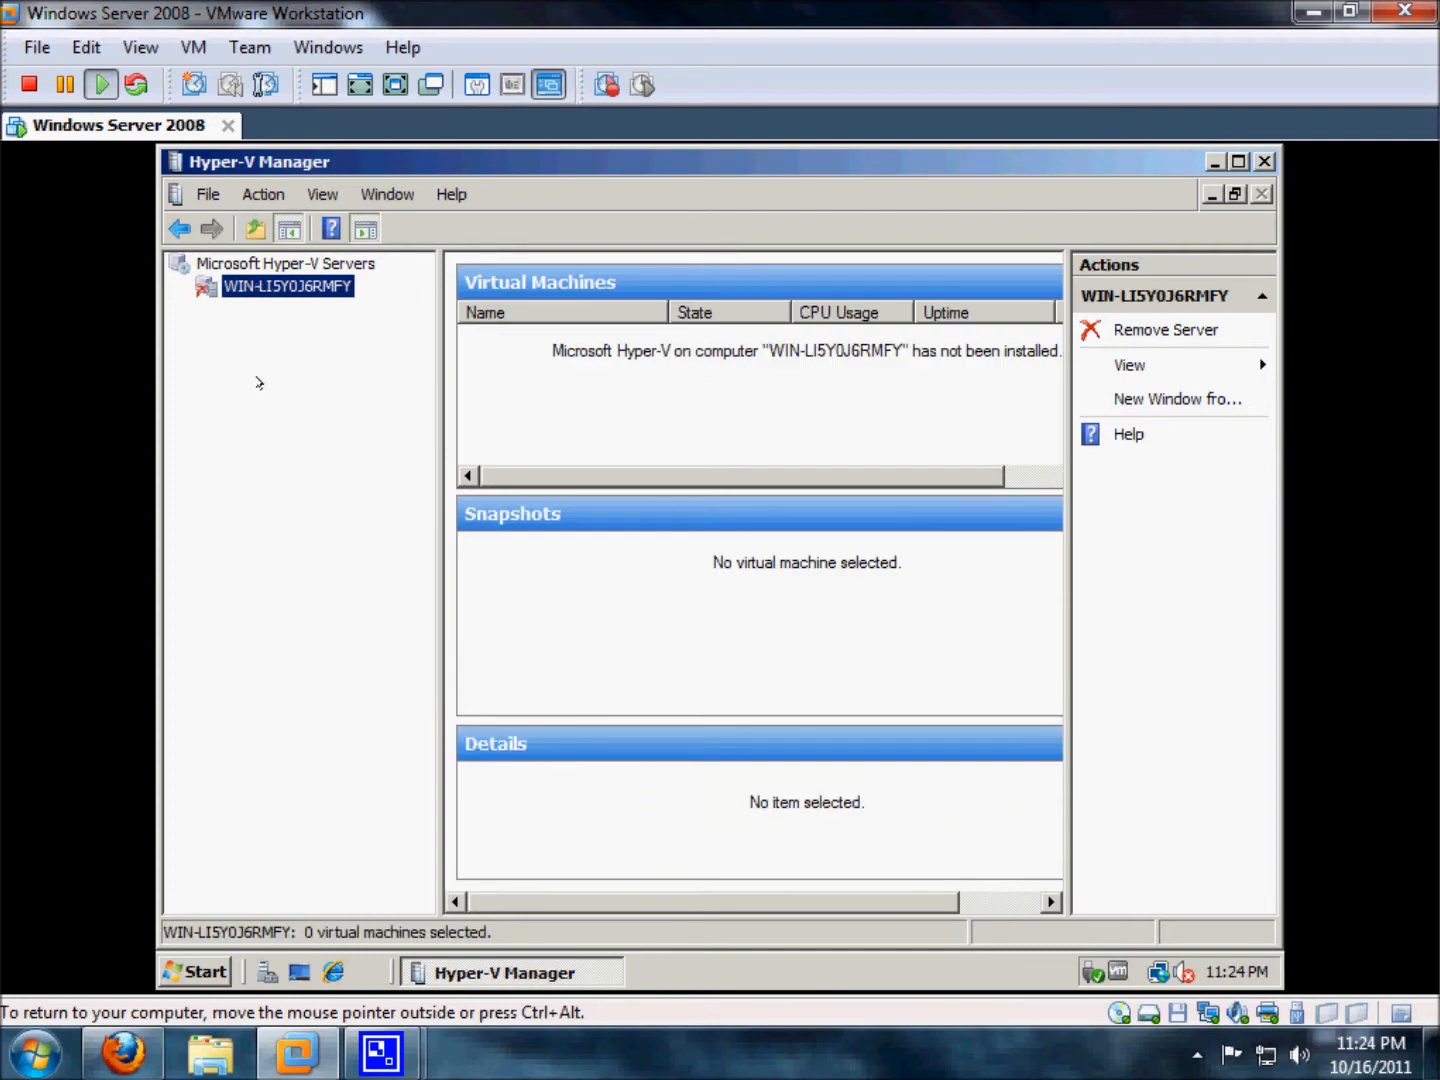
mouse_move(245, 195)
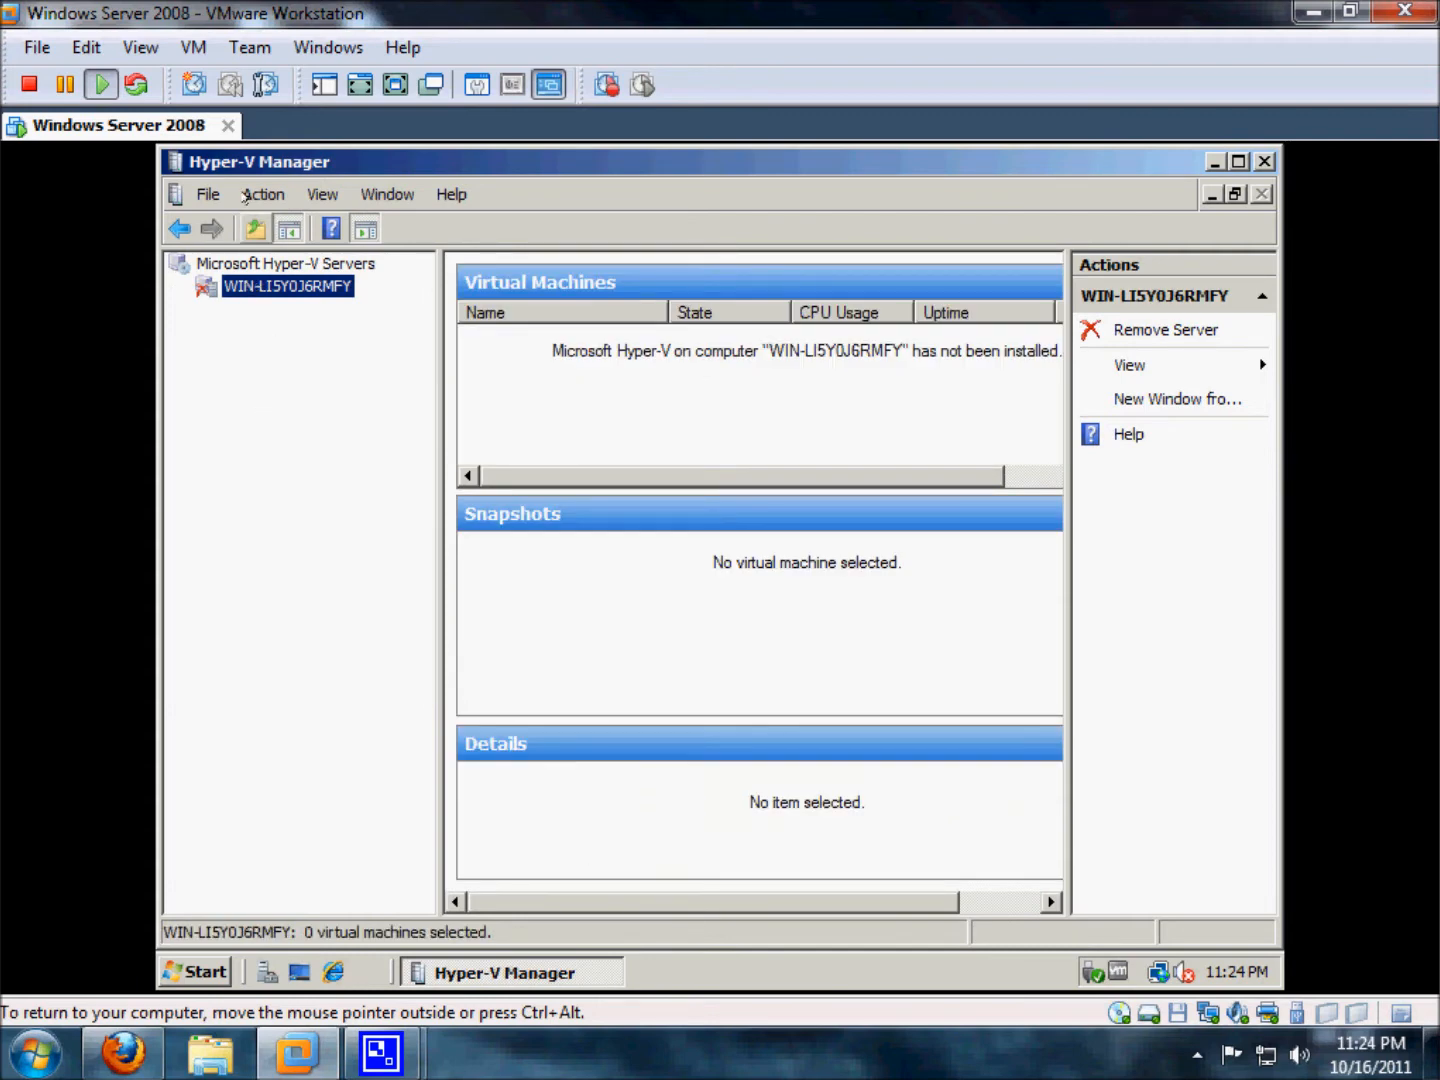
click(263, 194)
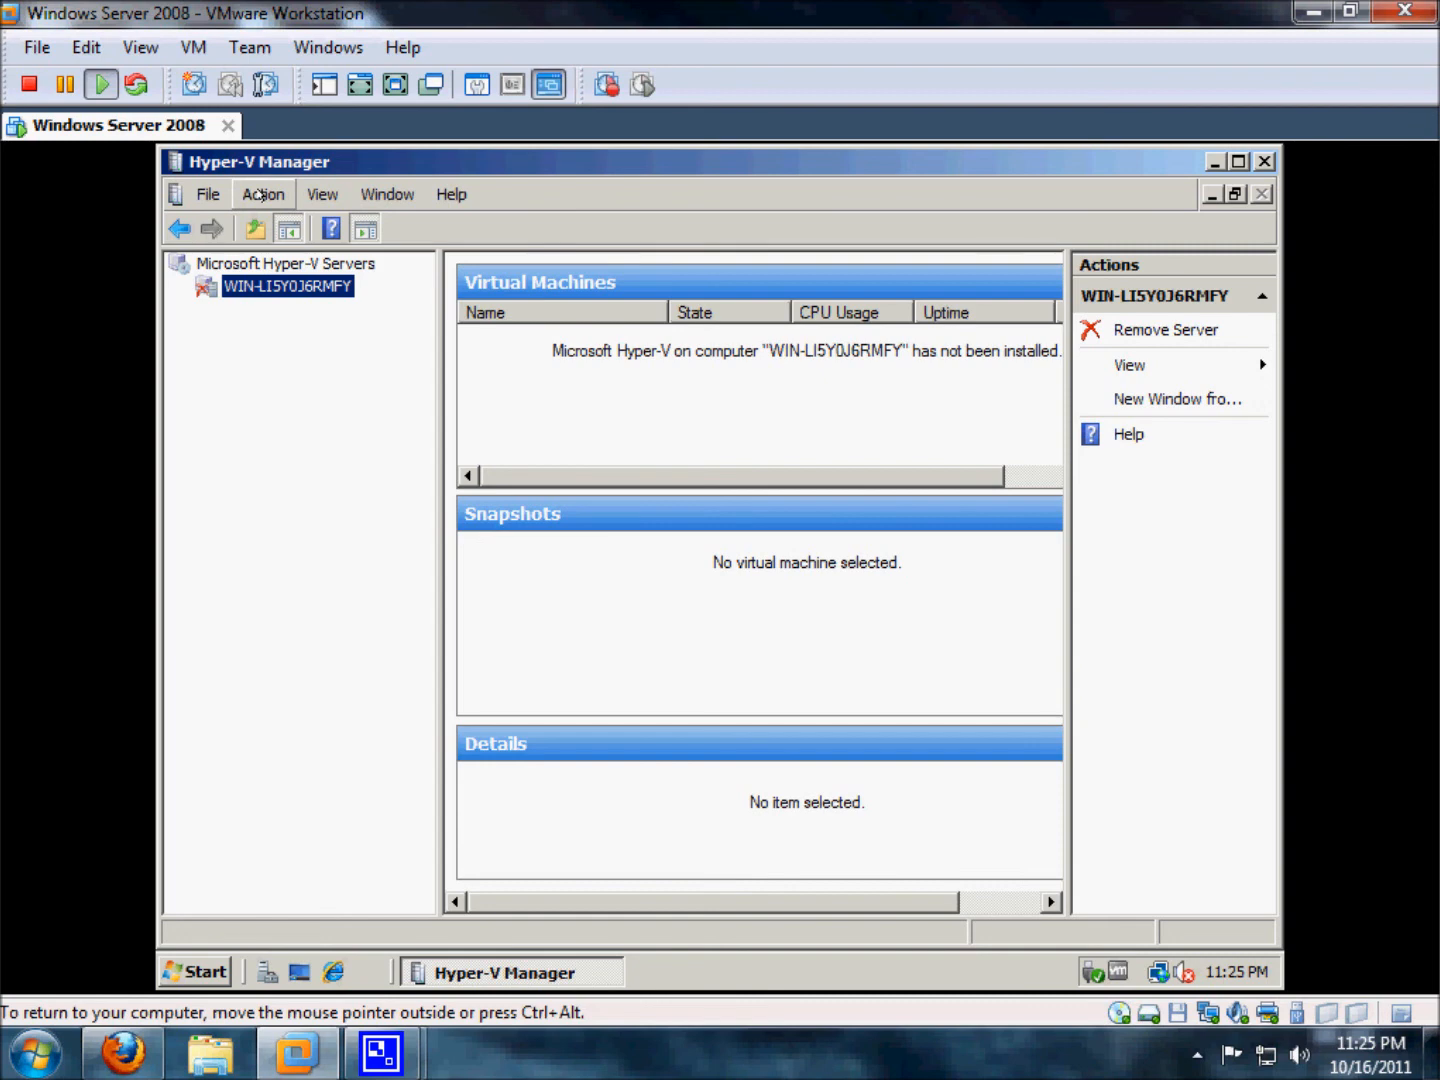
mouse_move(278, 170)
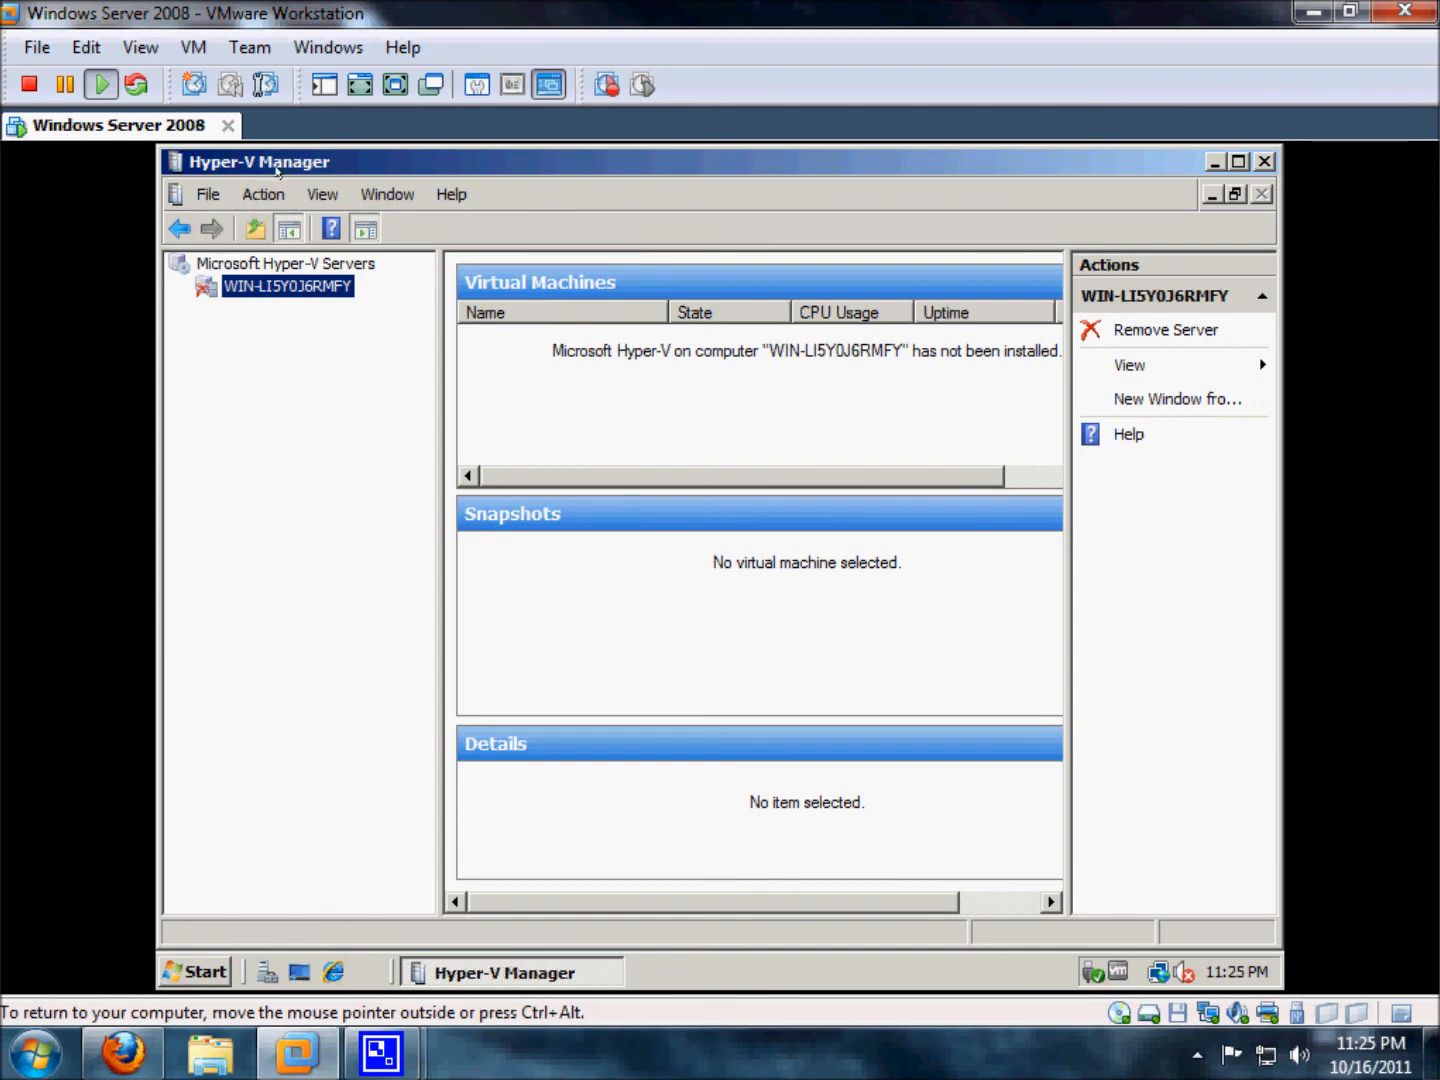